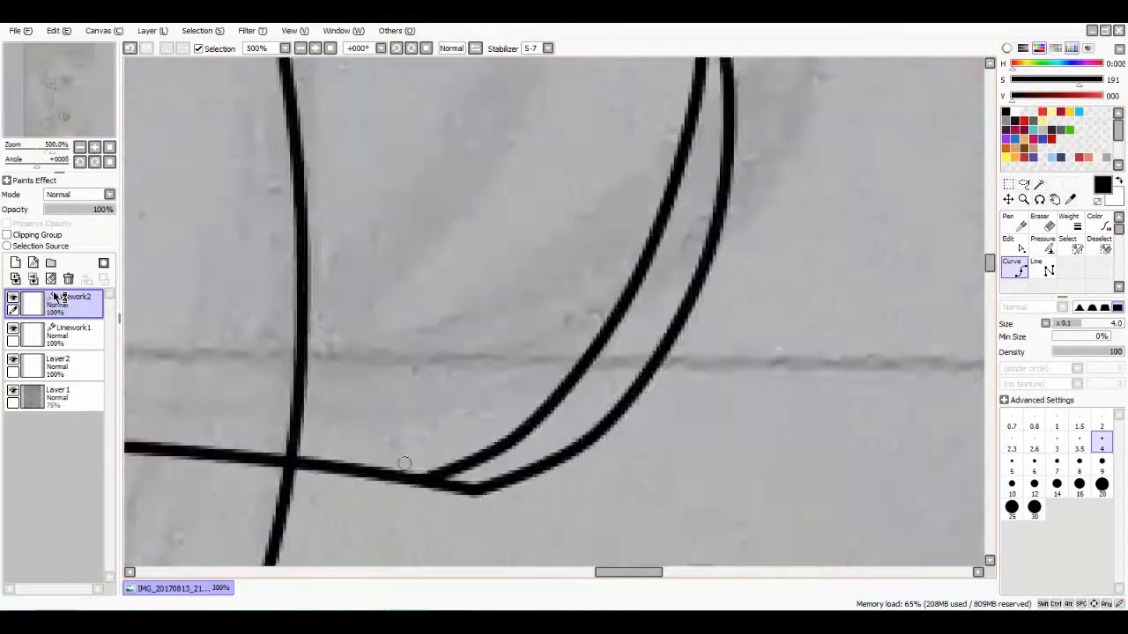
# Step: Select the Curve tool with black to ink smooth lines over the pencil sketch
pyautogui.click(1007, 231)
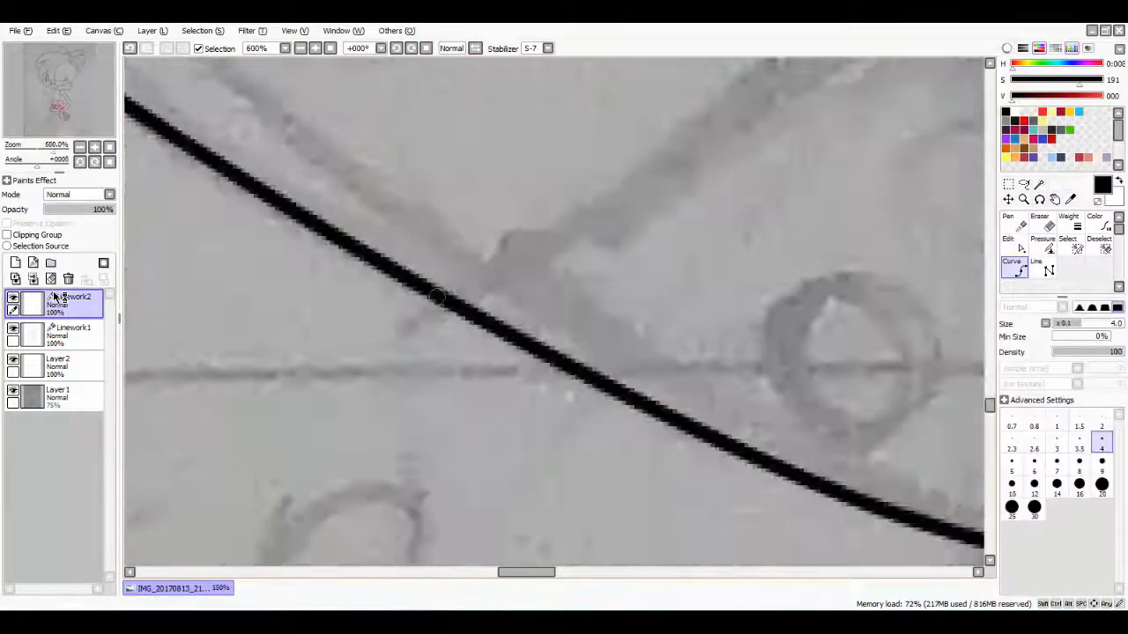
pyautogui.click(1008, 243)
pyautogui.write('grey +')
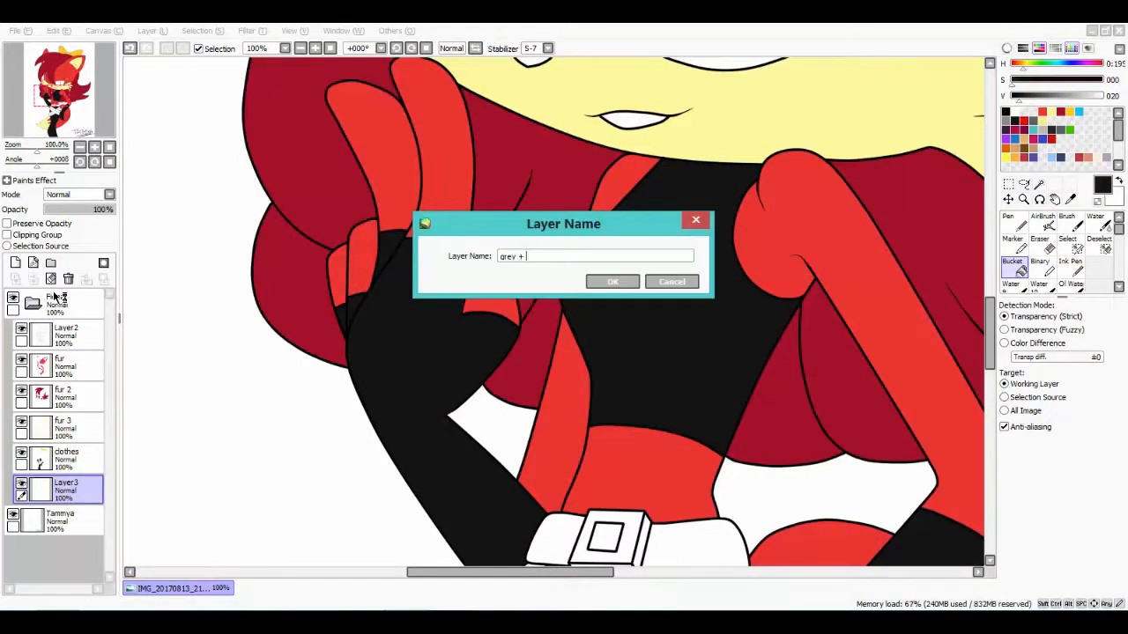
# Step: Name the layer 'grey + black' and blur the red-black swirl into soft gradients
pyautogui.click(613, 282)
pyautogui.write('whi')
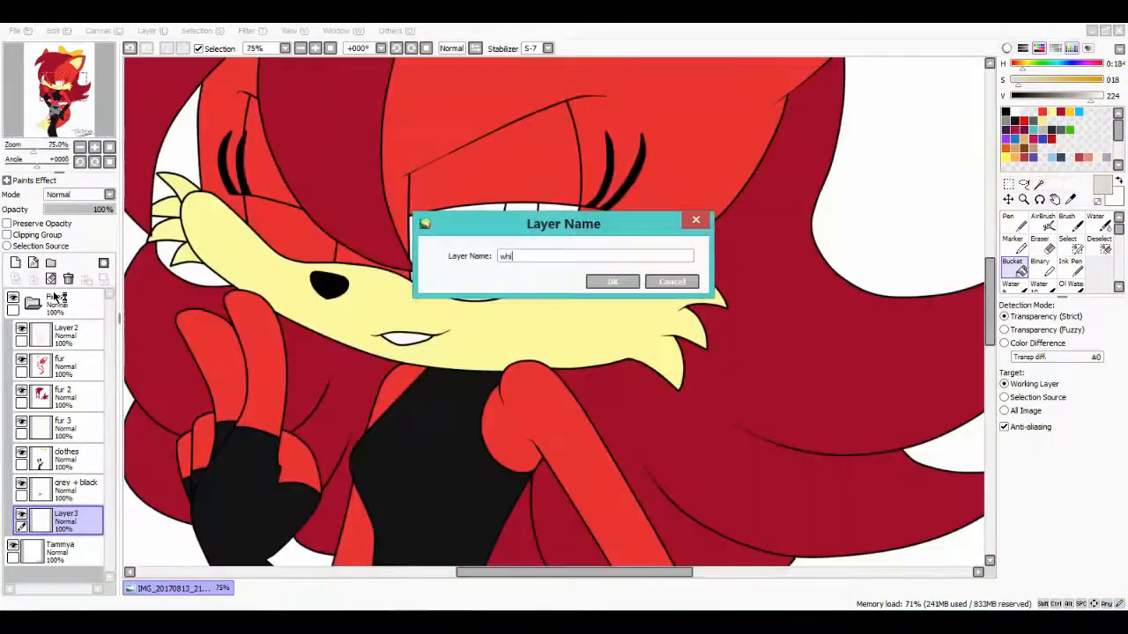
pyautogui.click(611, 282)
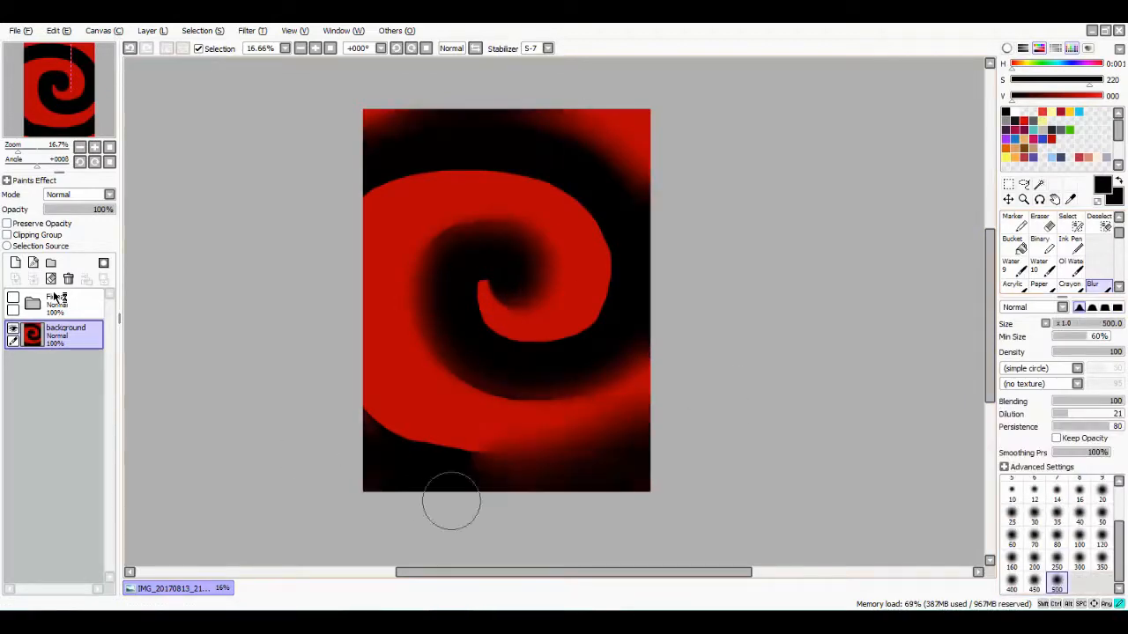
pyautogui.moveTo(451, 502); pyautogui.dragTo(676, 155)
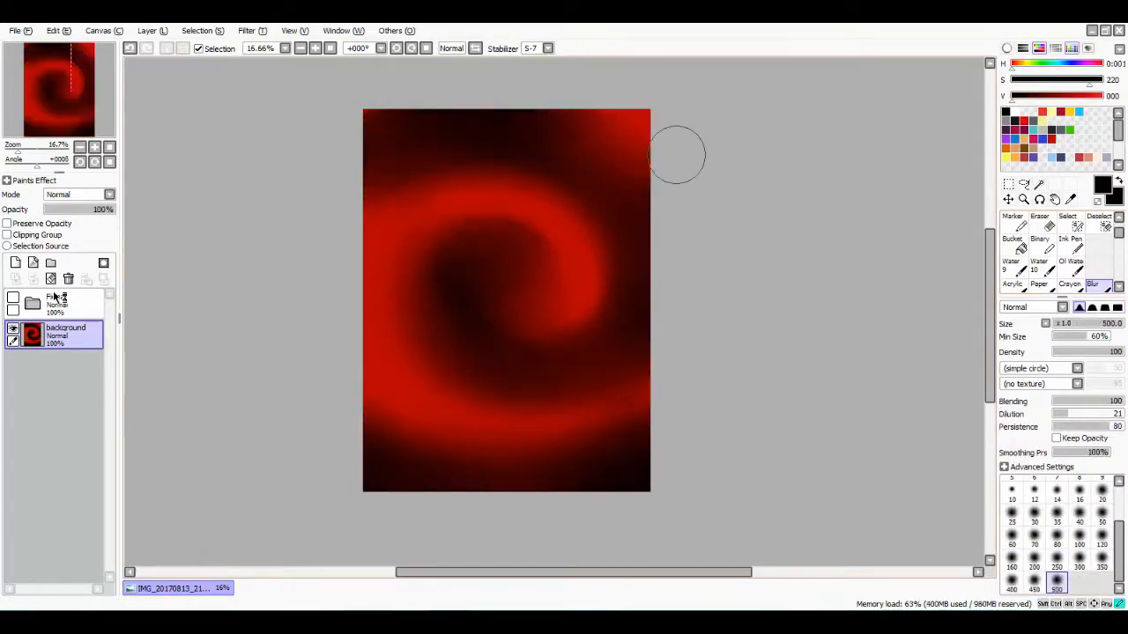